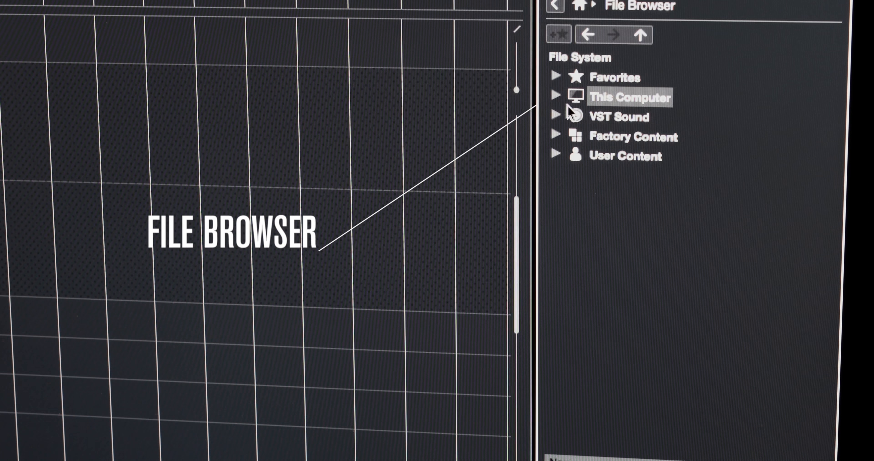
Expand This Computer and G-DRIVE to FUNKY HOUSE GROOVES 2 drum hits and enter bass drums.
{"action": "left_click", "coordinate": [564, 97]}
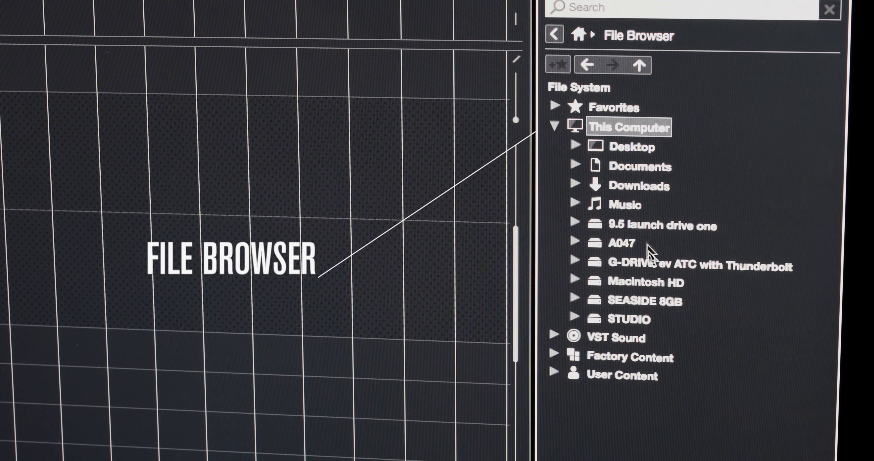
{"action": "left_click", "coordinate": [574, 263]}
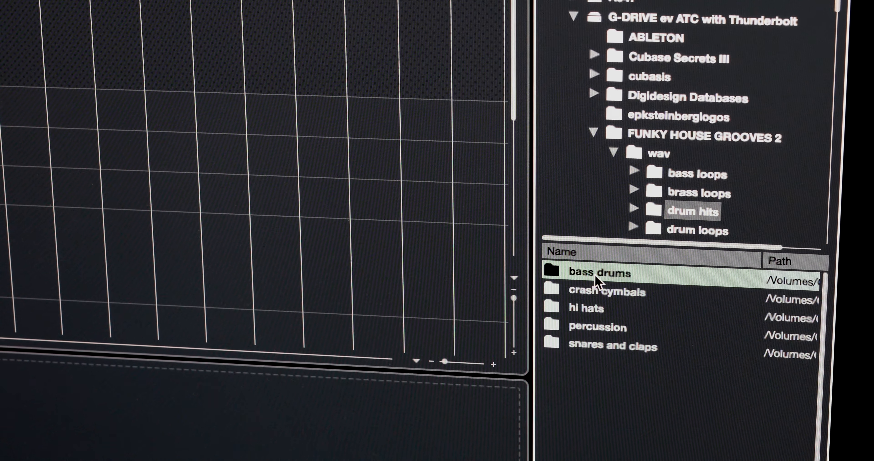
{"action": "double_click", "coordinate": [598, 274]}
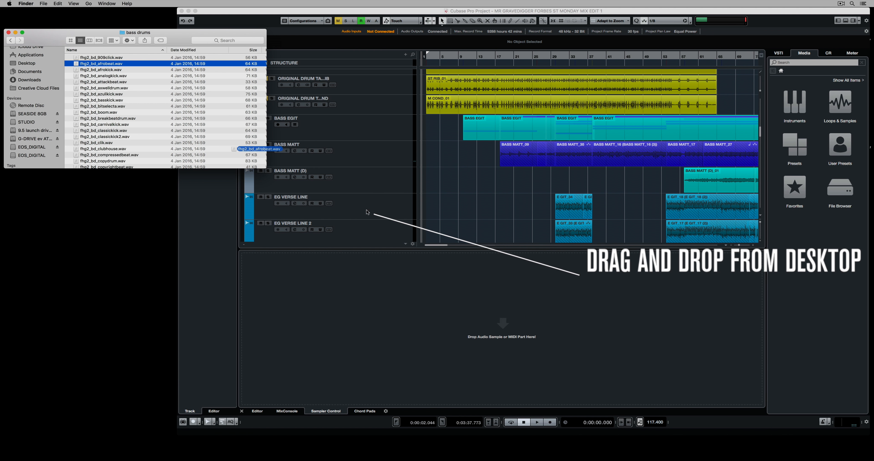
Drop the afrobeat .wav kick sample from Finder into the project window.
{"action": "left_click_drag", "start_coordinate": [259, 149], "coordinate": [507, 315]}
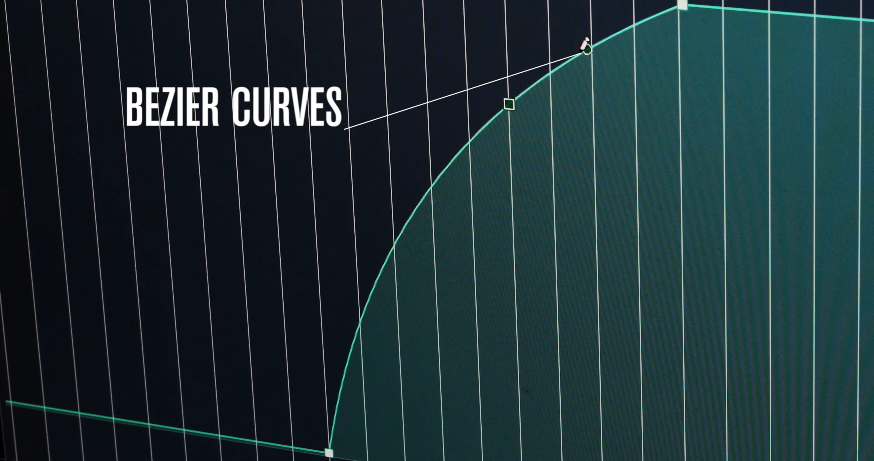
Curve the straight volume automation ramp using its Bezier handle.
{"action": "left_click_drag", "start_coordinate": [585, 49], "coordinate": [608, 104]}
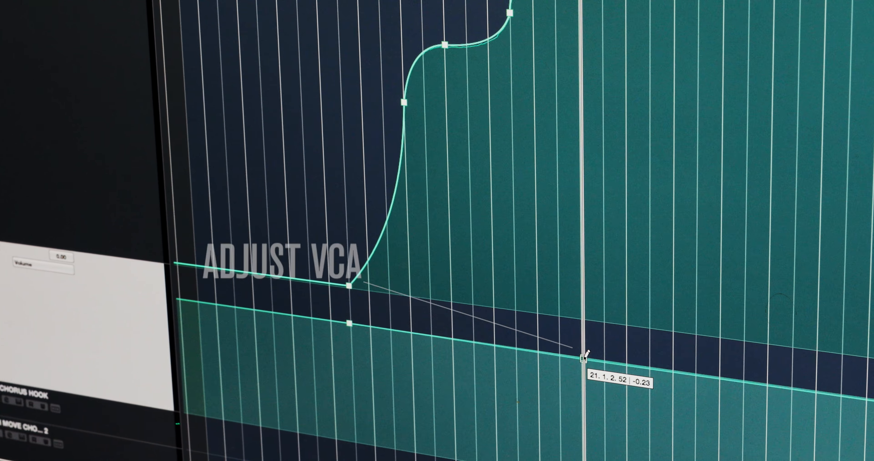
Pull the VCA automation line down until it reads about -0.23.
{"action": "left_click_drag", "start_coordinate": [584, 352], "coordinate": [527, 384]}
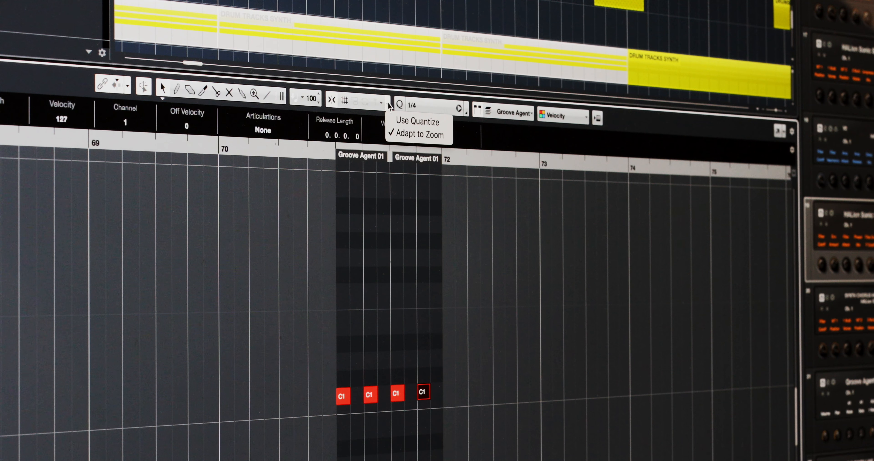
Enable Adapt to Zoom snapping in the Key and Drum Editors, selecting the third C1 hit in each.
{"action": "left_click", "coordinate": [439, 375]}
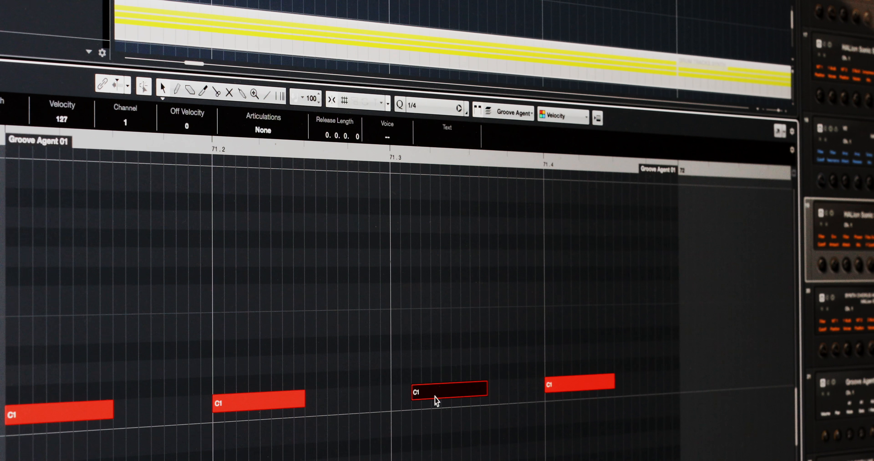
{"action": "left_click", "coordinate": [459, 106]}
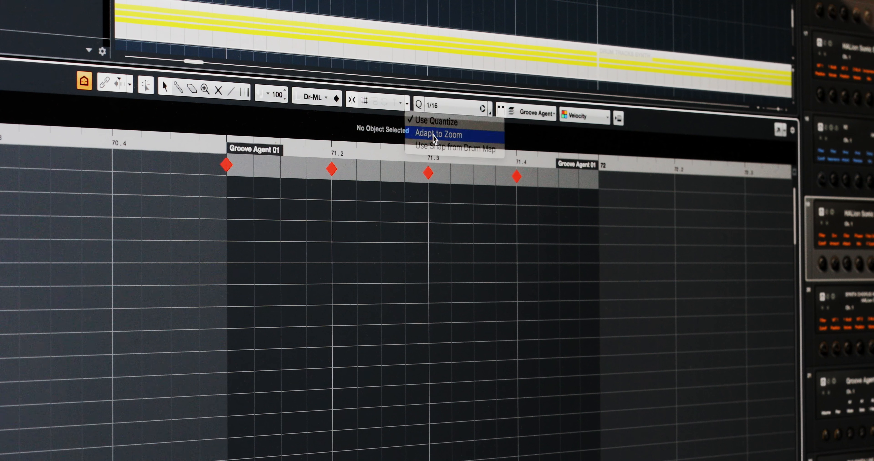
{"action": "left_click", "coordinate": [438, 134]}
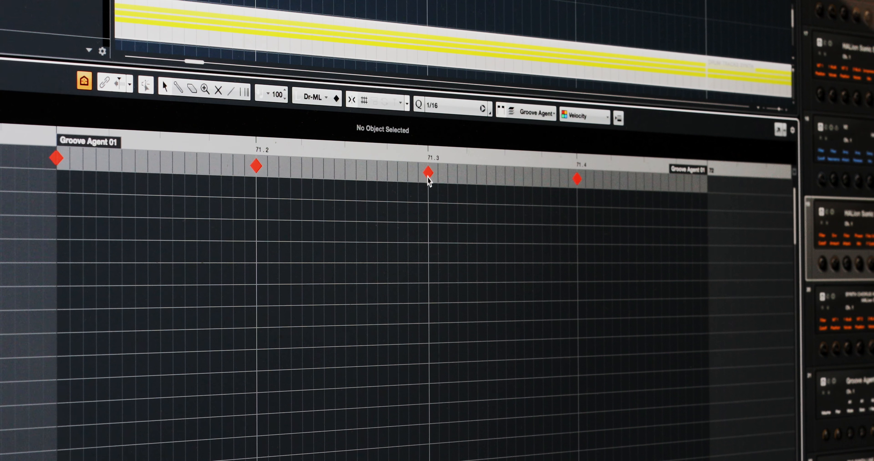
{"action": "left_click", "coordinate": [407, 176]}
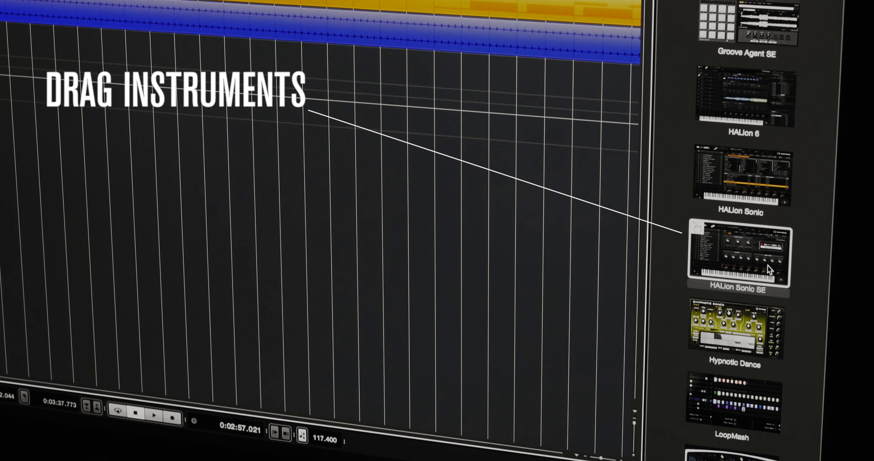
Add HALion Sonic SE from the VSTi rack and load a Flux preset into its first slot.
{"action": "left_click_drag", "start_coordinate": [738, 254], "coordinate": [282, 162]}
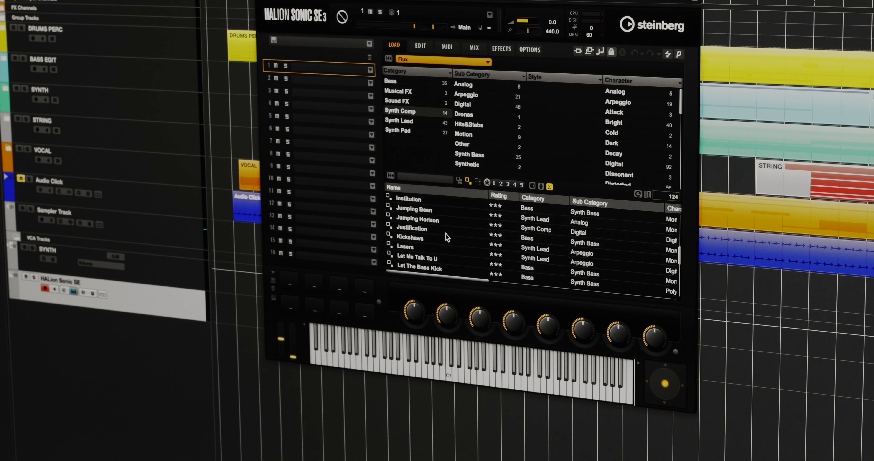
{"action": "double_click", "coordinate": [398, 229]}
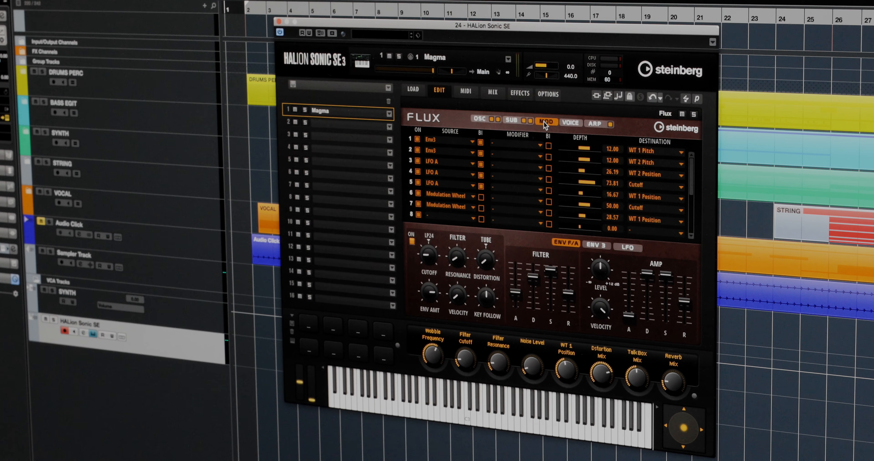
Show the Flux synth's MOD page with its modulation routings.
{"action": "left_click", "coordinate": [566, 122]}
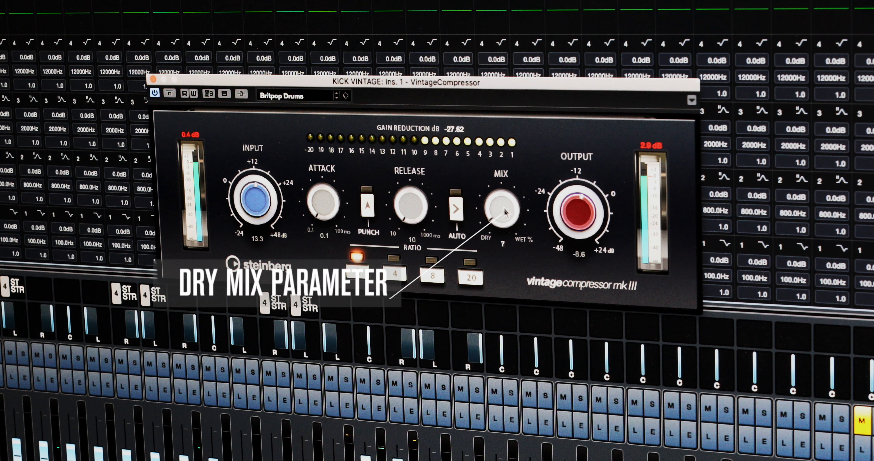
Turn the VintageCompressor Mix knob toward Dry on the KICK VINTAGE insert.
{"action": "left_click_drag", "start_coordinate": [501, 211], "coordinate": [501, 167]}
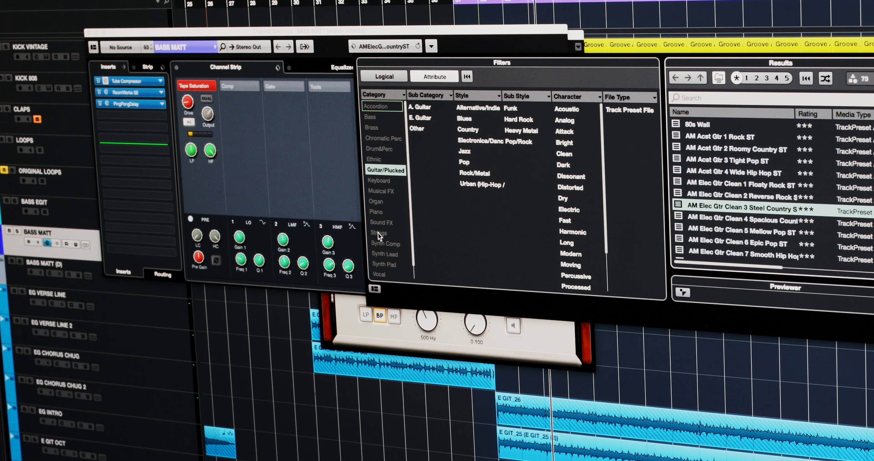
{"action": "mouse_move", "coordinate": [742, 177]}
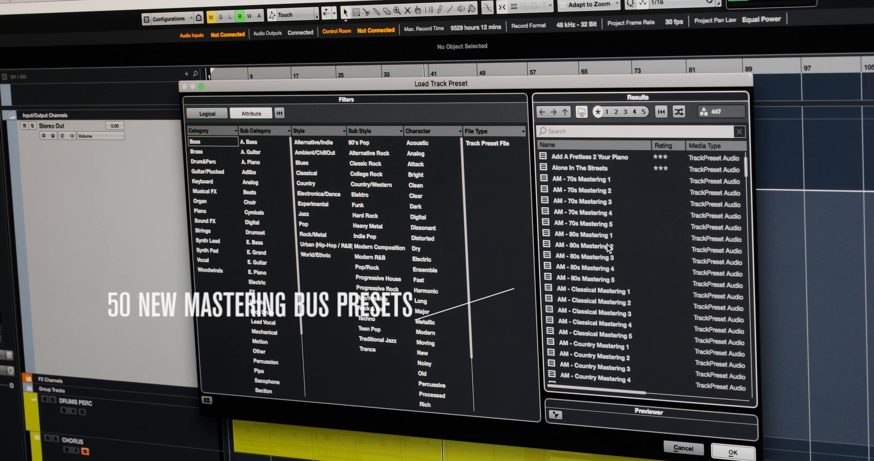
Scroll the track preset Results list down to the AM Mastering presets.
{"action": "scroll", "scroll_direction": "down", "scroll_amount": 3}
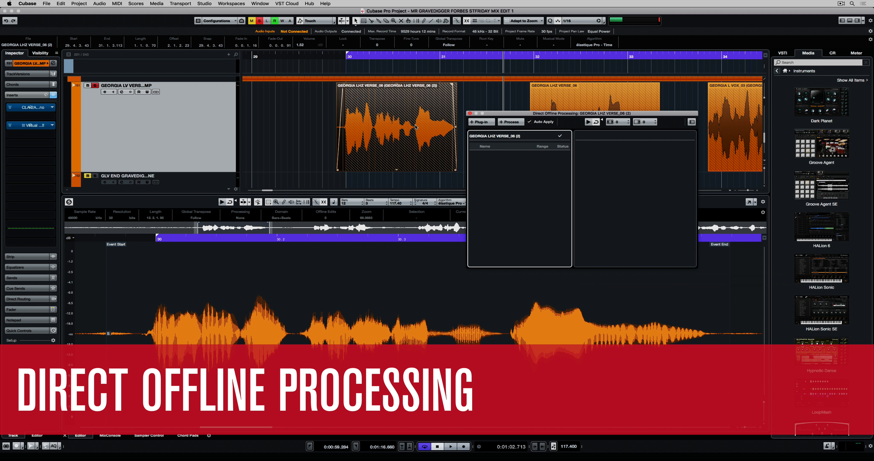
Start Direct Offline Processing on the vocal event, add StereoDelay and audition it.
{"action": "left_click", "coordinate": [99, 3]}
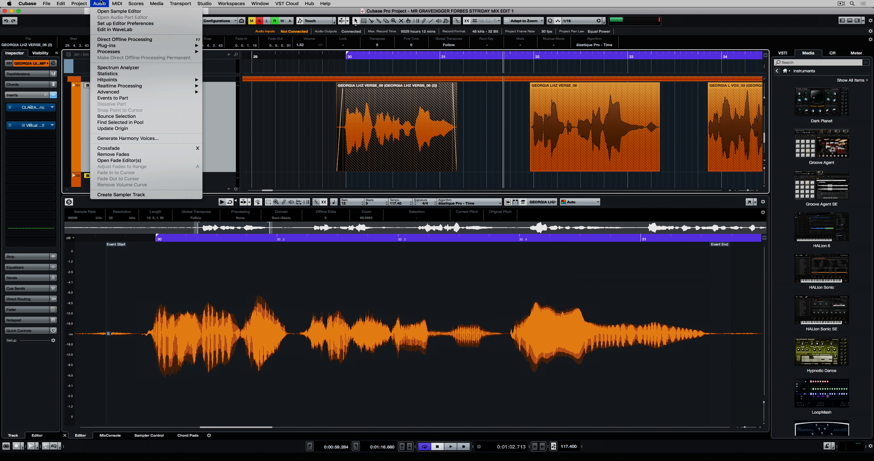
{"action": "left_click", "coordinate": [124, 39]}
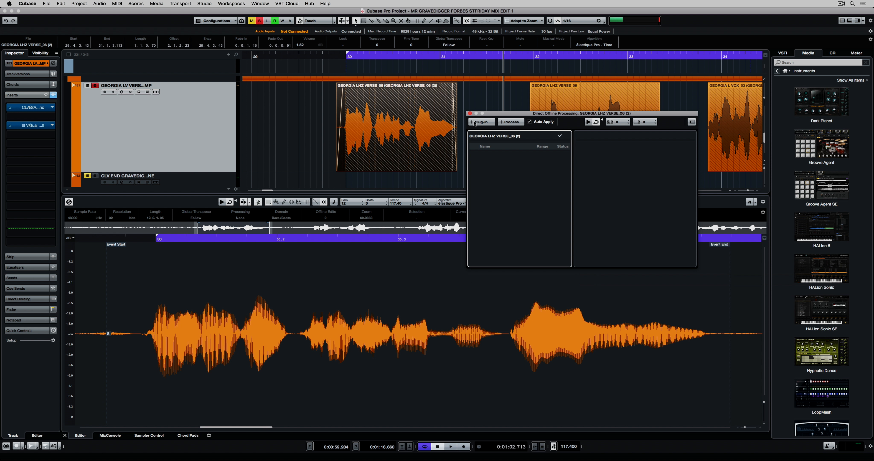
{"action": "left_click", "coordinate": [480, 122]}
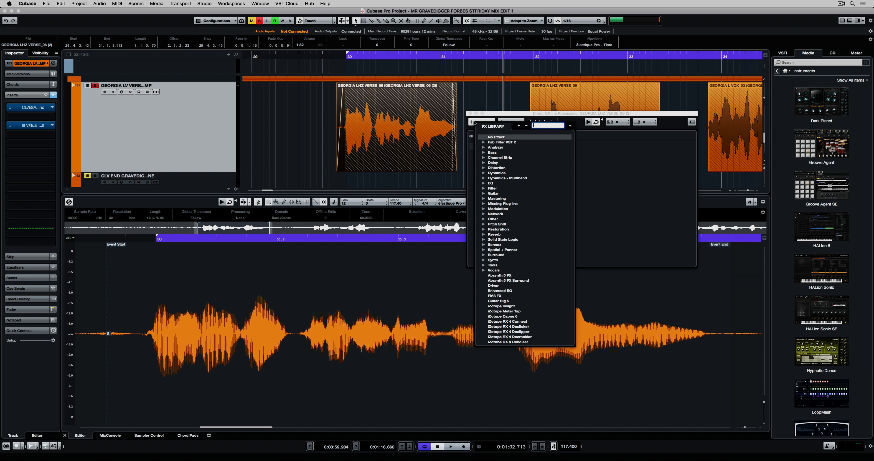
{"action": "type", "text": "stereo delay"}
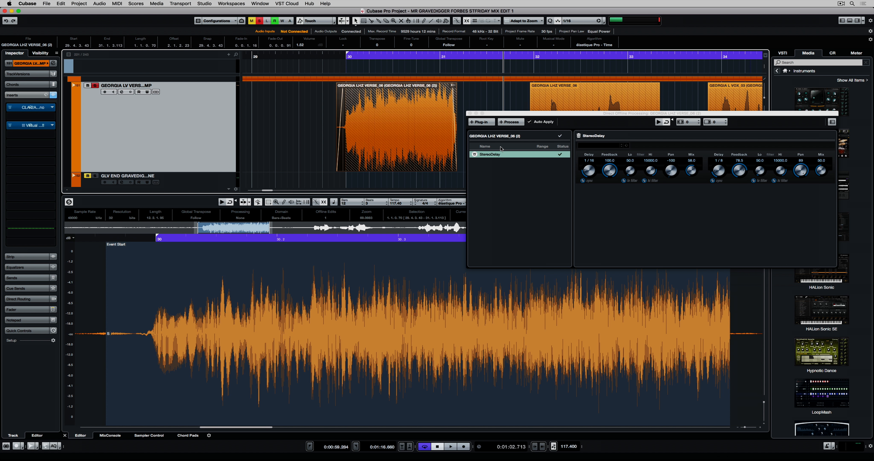
{"action": "left_click", "coordinate": [450, 447]}
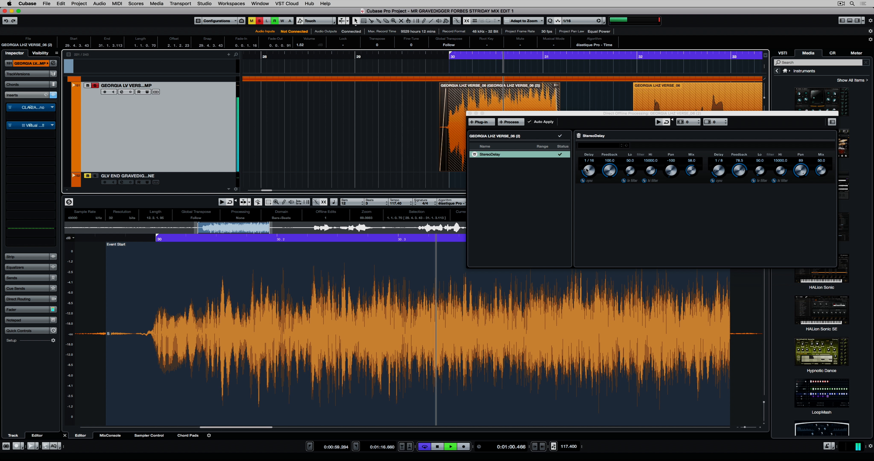
Add a Gain offline process, adjust its gain amount and choose an option from its context menu.
{"action": "left_click", "coordinate": [509, 121]}
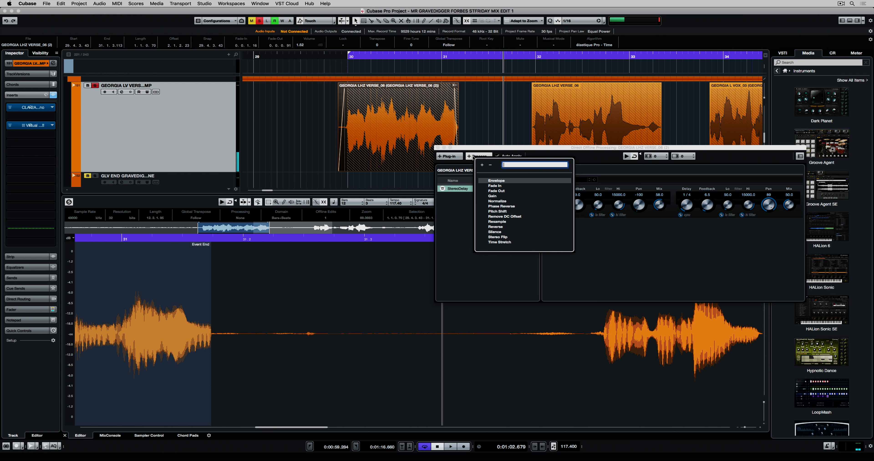
{"action": "left_click", "coordinate": [493, 196]}
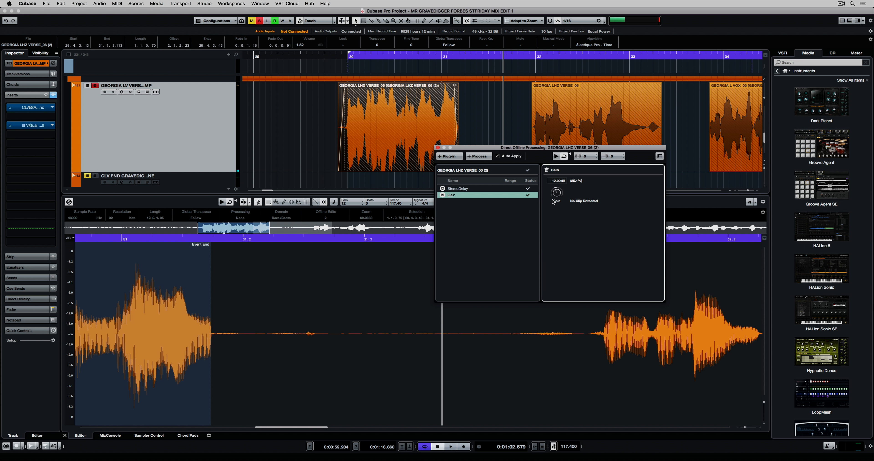
{"action": "left_click_drag", "start_coordinate": [556, 192], "coordinate": [557, 187]}
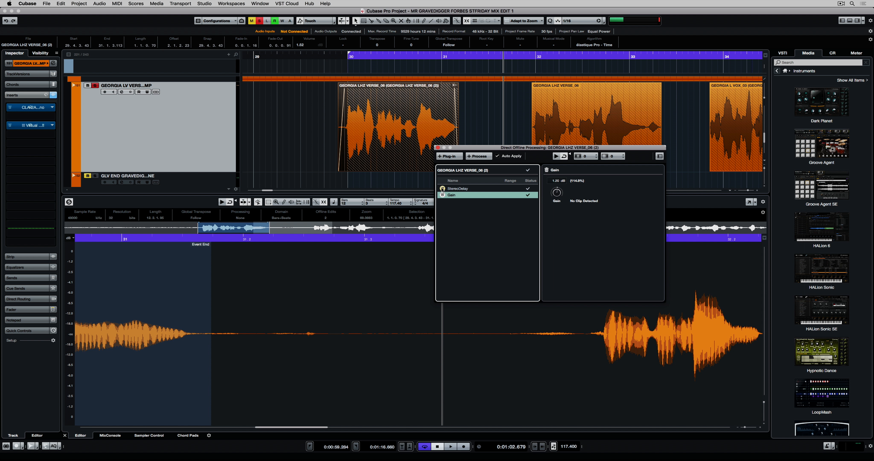
{"action": "right_click", "coordinate": [450, 194]}
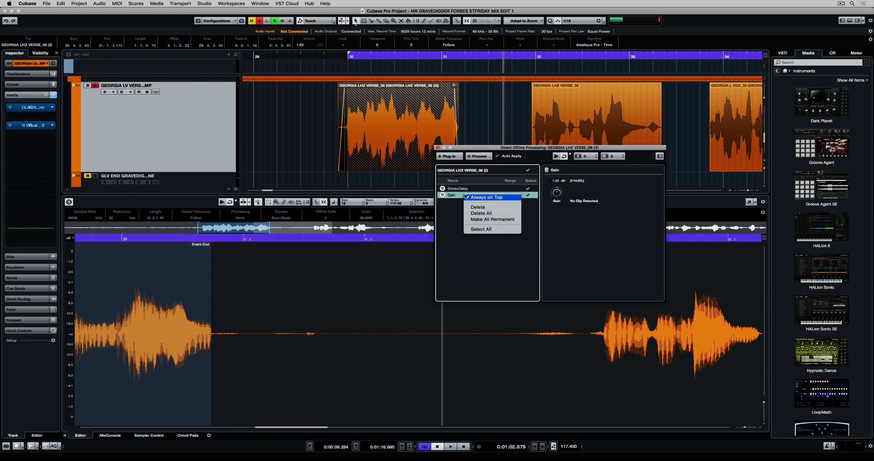
{"action": "left_click", "coordinate": [487, 221]}
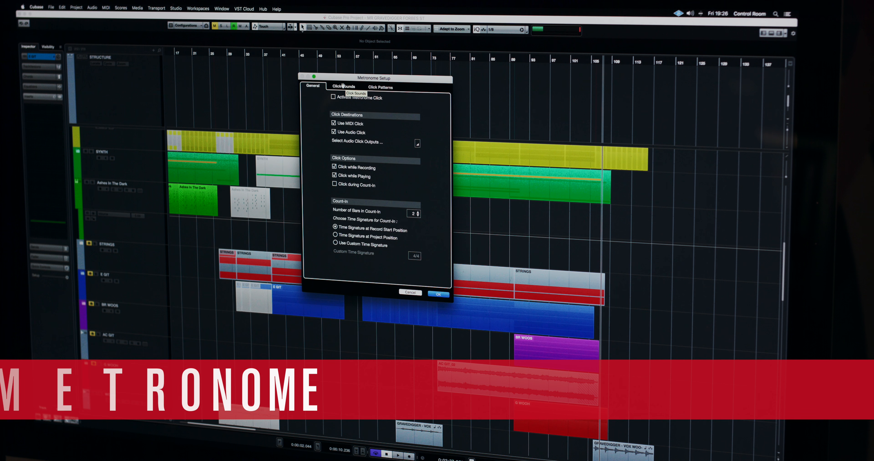
Review the Click Sounds presets list, then show the Click Patterns page of Metronome Setup.
{"action": "left_click", "coordinate": [345, 87]}
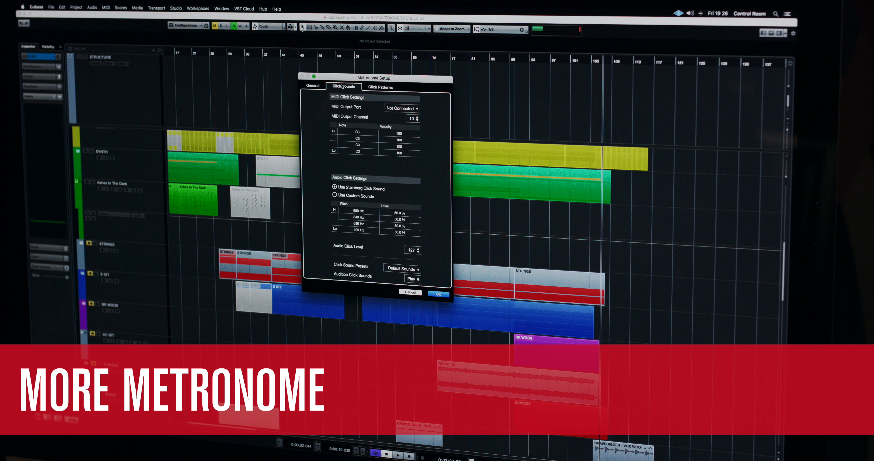
{"action": "left_click", "coordinate": [401, 268]}
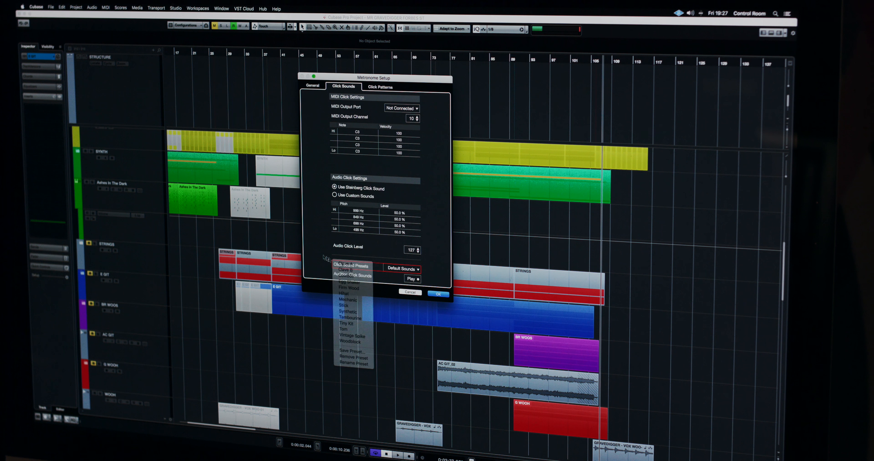
{"action": "left_click", "coordinate": [380, 87]}
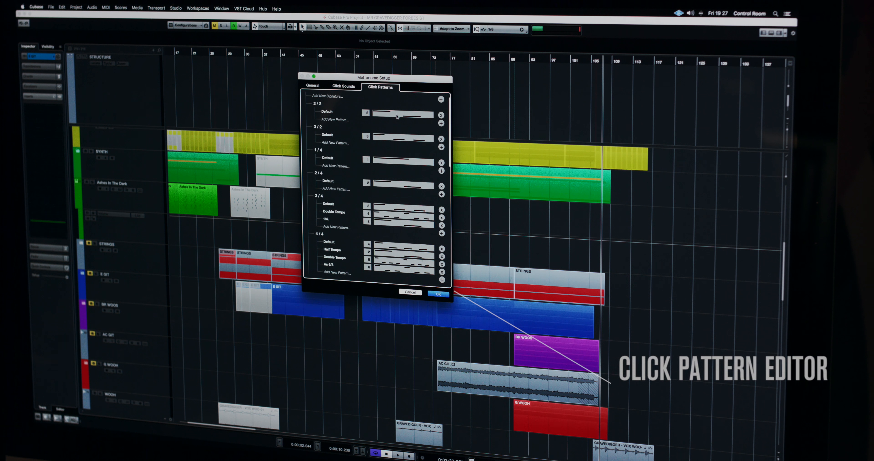
{"action": "left_click", "coordinate": [403, 115]}
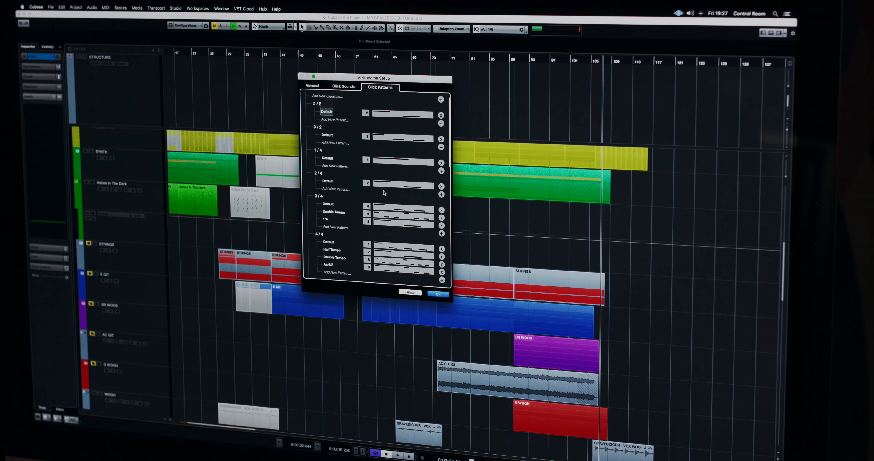
{"action": "scroll", "scroll_direction": "down", "scroll_amount": 3}
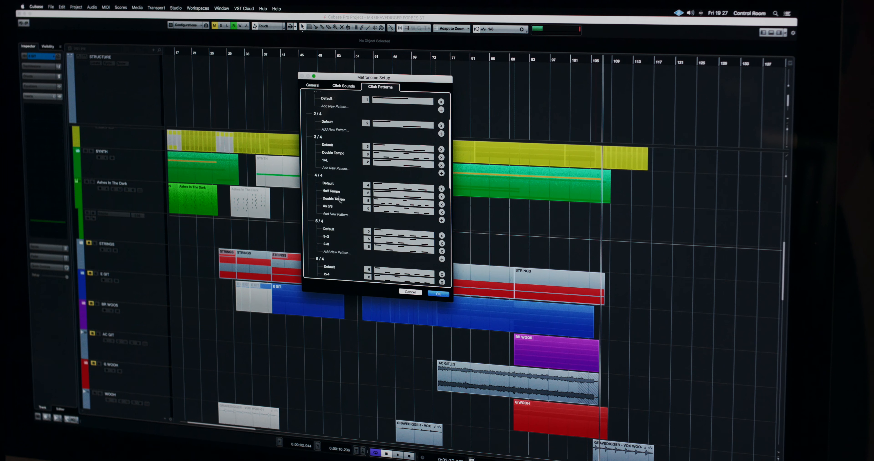
{"action": "left_click", "coordinate": [328, 183]}
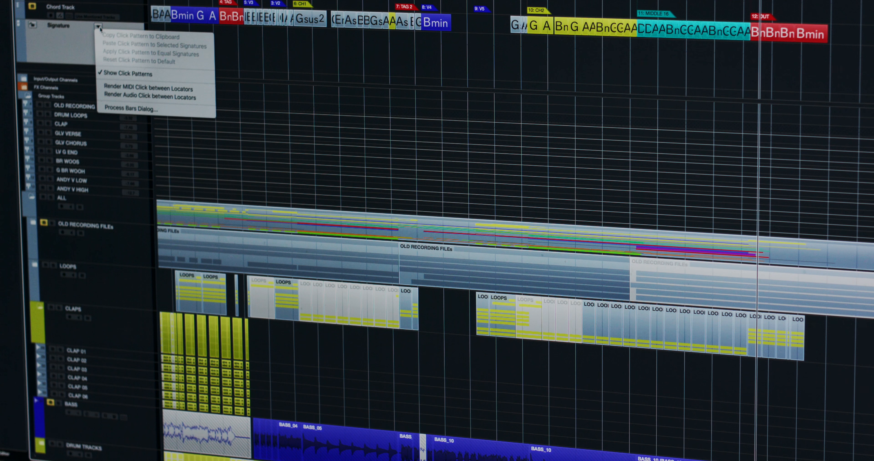
{"action": "mouse_move", "coordinate": [148, 88]}
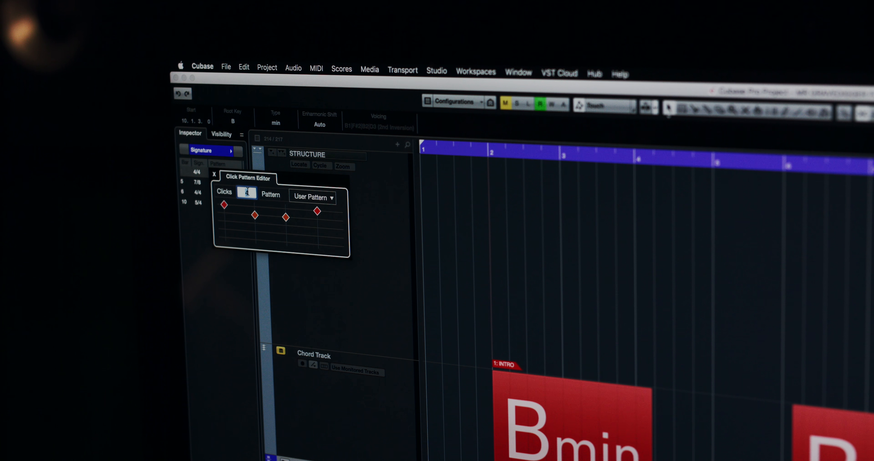
Assign the Half Tempo pattern to the 4/4 signature event following the 7/8 bar.
{"action": "left_click", "coordinate": [630, 360]}
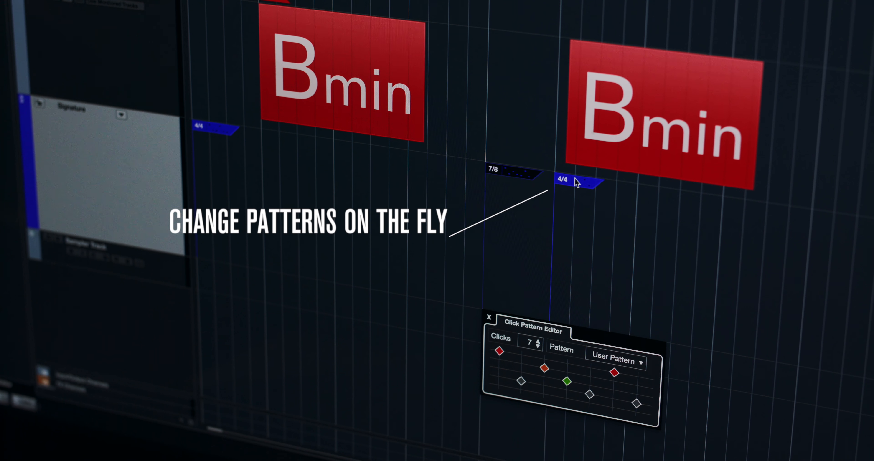
{"action": "left_click", "coordinate": [615, 361]}
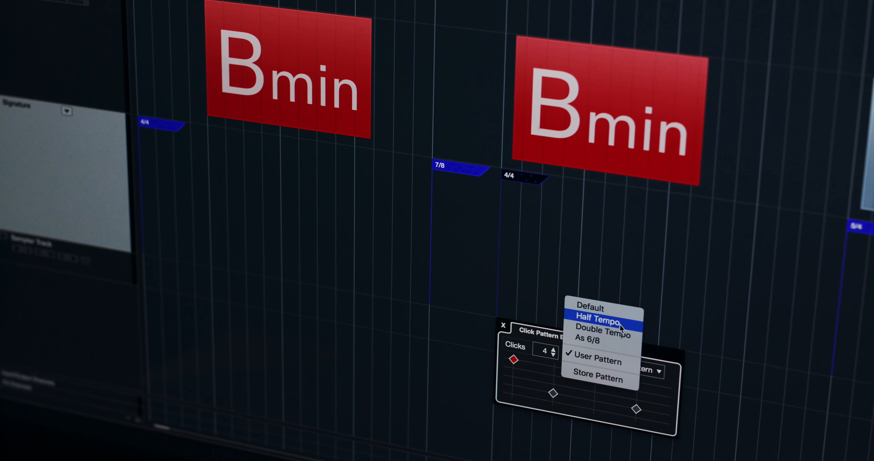
{"action": "left_click", "coordinate": [593, 327]}
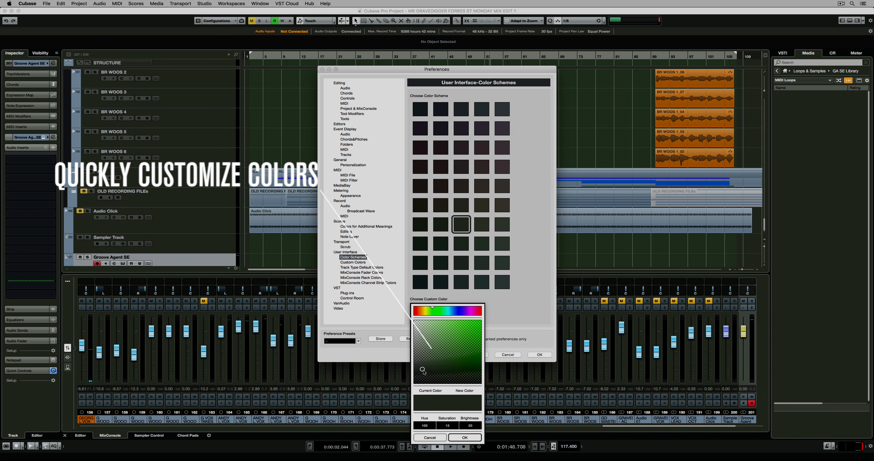
Confirm the custom green colour and apply the new colour scheme in Preferences.
{"action": "left_click", "coordinate": [464, 437]}
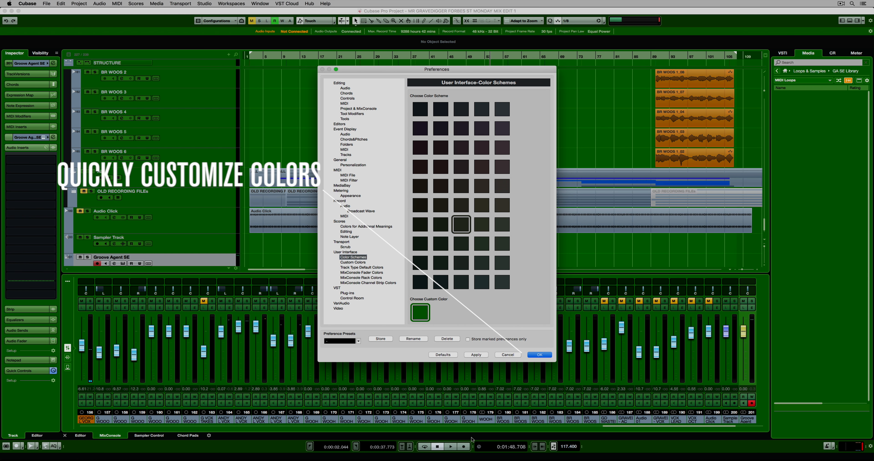
{"action": "left_click", "coordinate": [538, 355]}
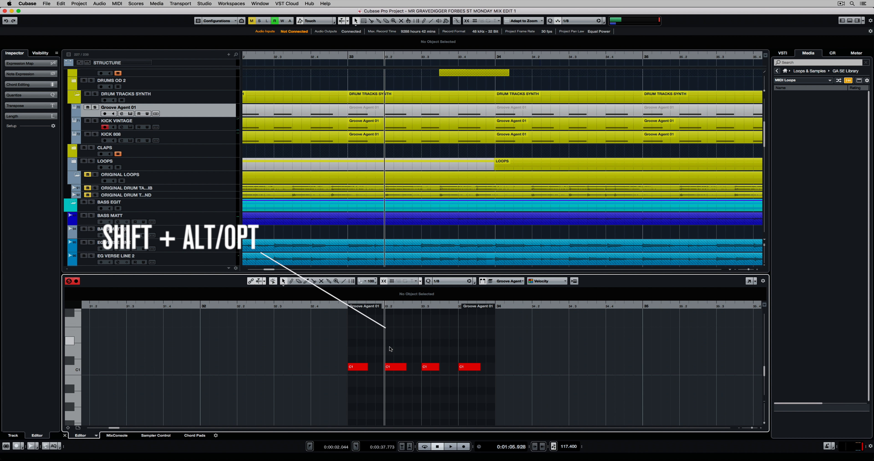
{"action": "left_click", "coordinate": [109, 435]}
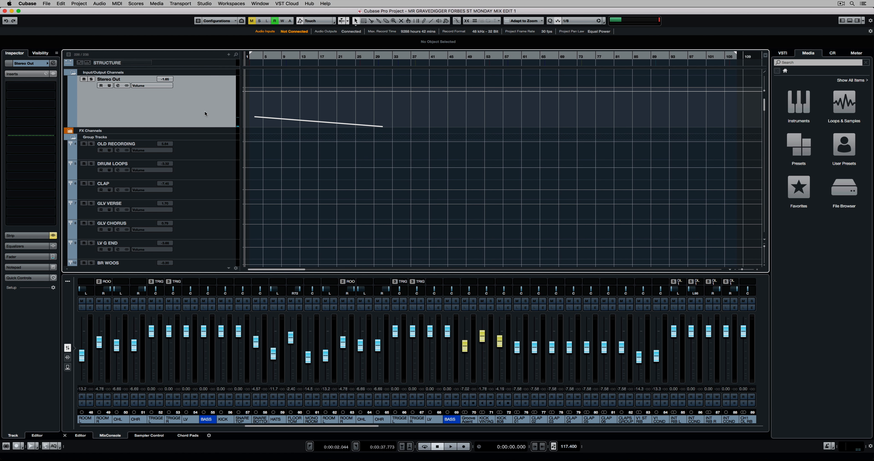
Load a track preset from the track list options and bypass the track's insert effect.
{"action": "right_click", "coordinate": [205, 114]}
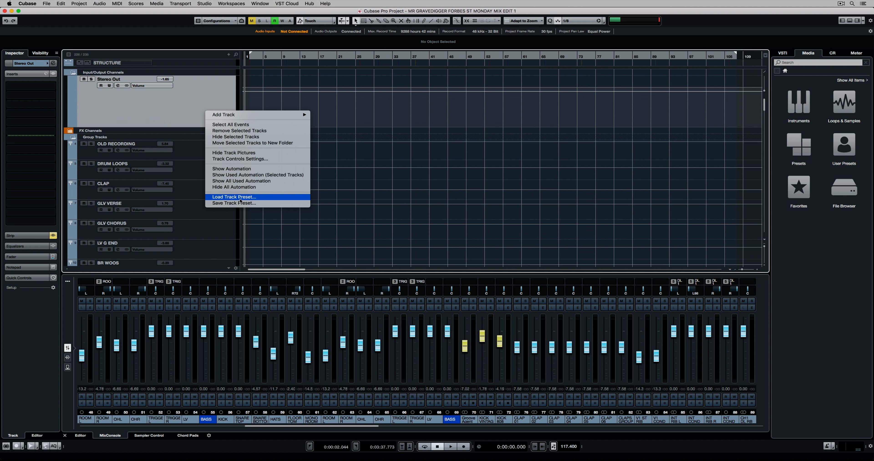
{"action": "left_click", "coordinate": [233, 196]}
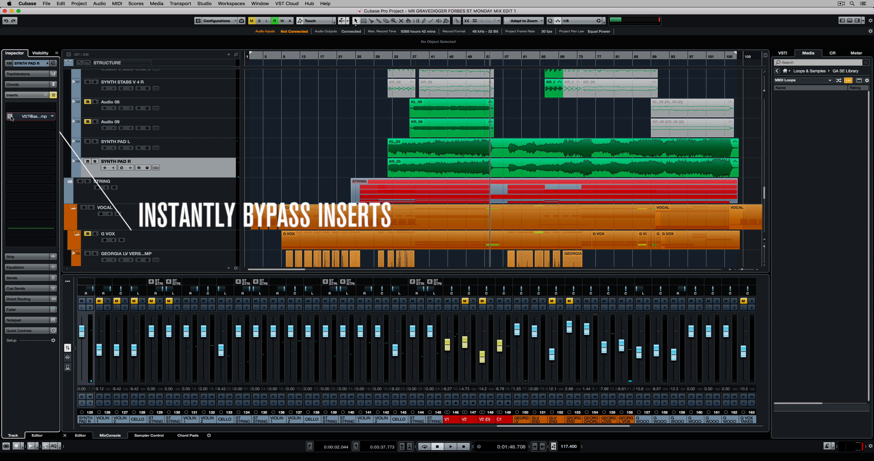
{"action": "left_click", "coordinate": [10, 116]}
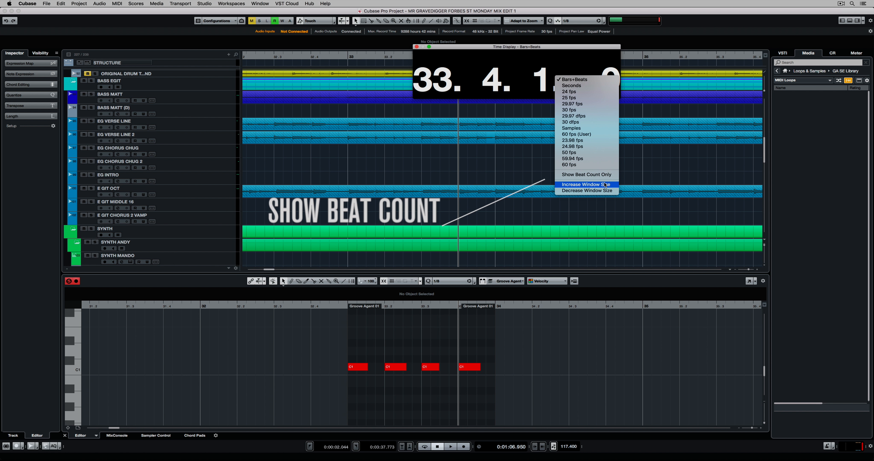
Switch the Time Display to Show Beat Count Only and increase its window size.
{"action": "left_click", "coordinate": [586, 174]}
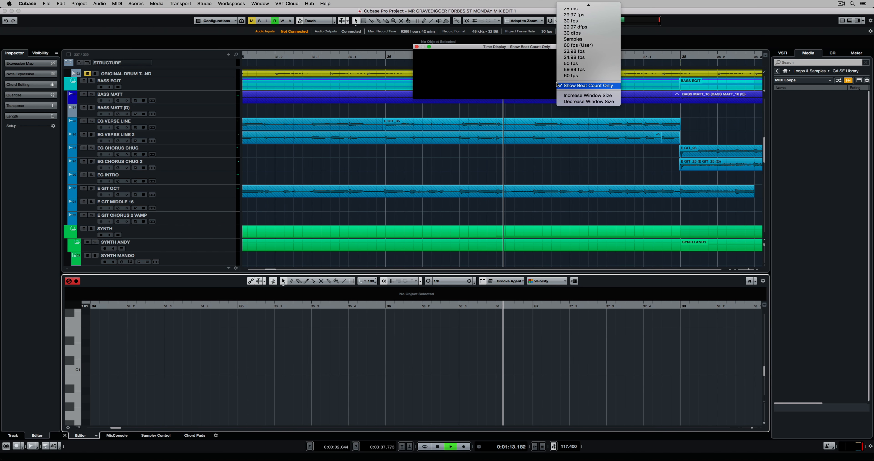
{"action": "mouse_move", "coordinate": [587, 95]}
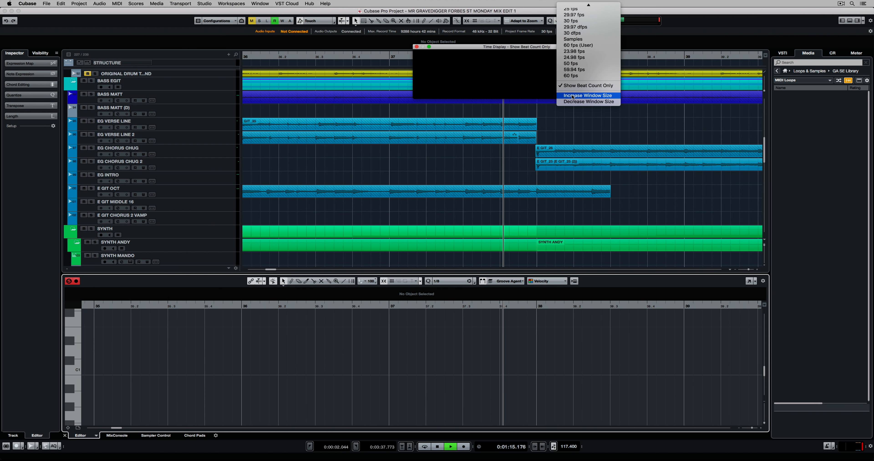
{"action": "left_click", "coordinate": [587, 94]}
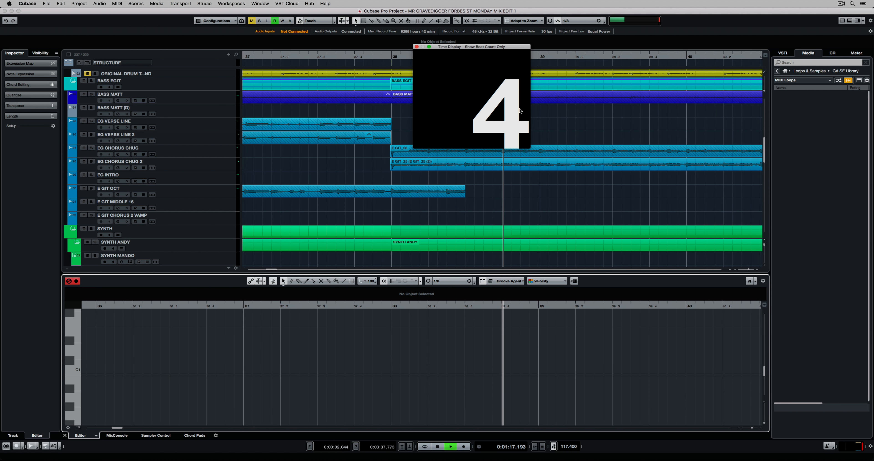